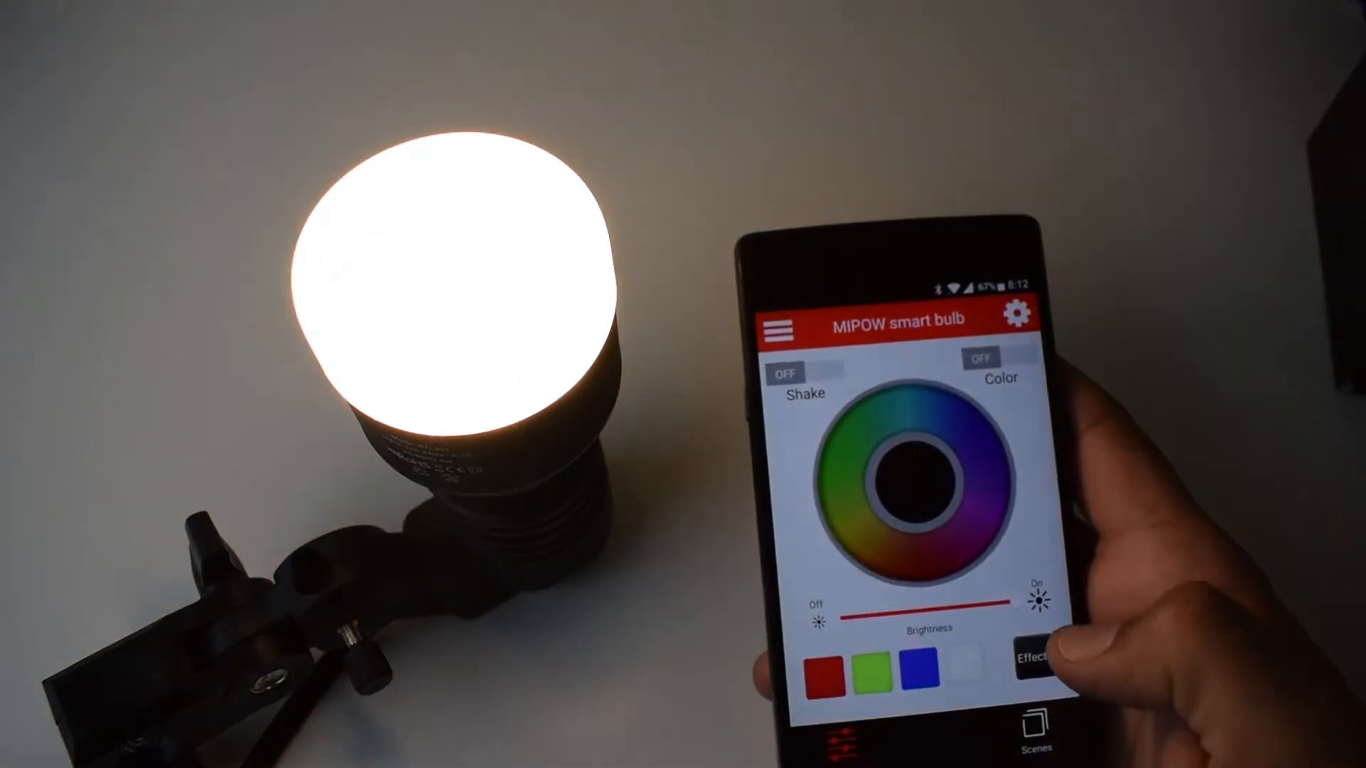
- Switch from the colour wheel to the Rainbow effect picture picker
left_click(1032, 659)
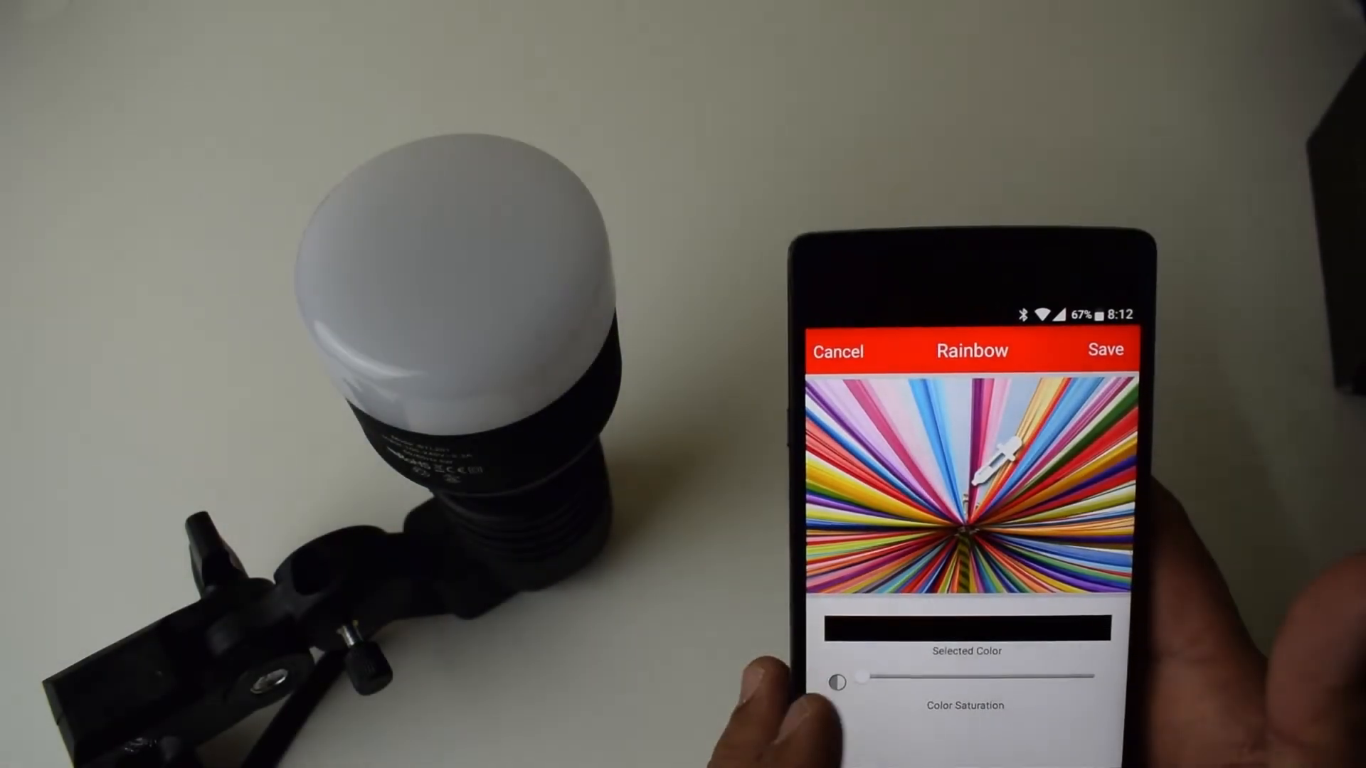
- Pick a pinkish-purple stripe from the Rainbow image so the bulb glows pink
left_click(906, 427)
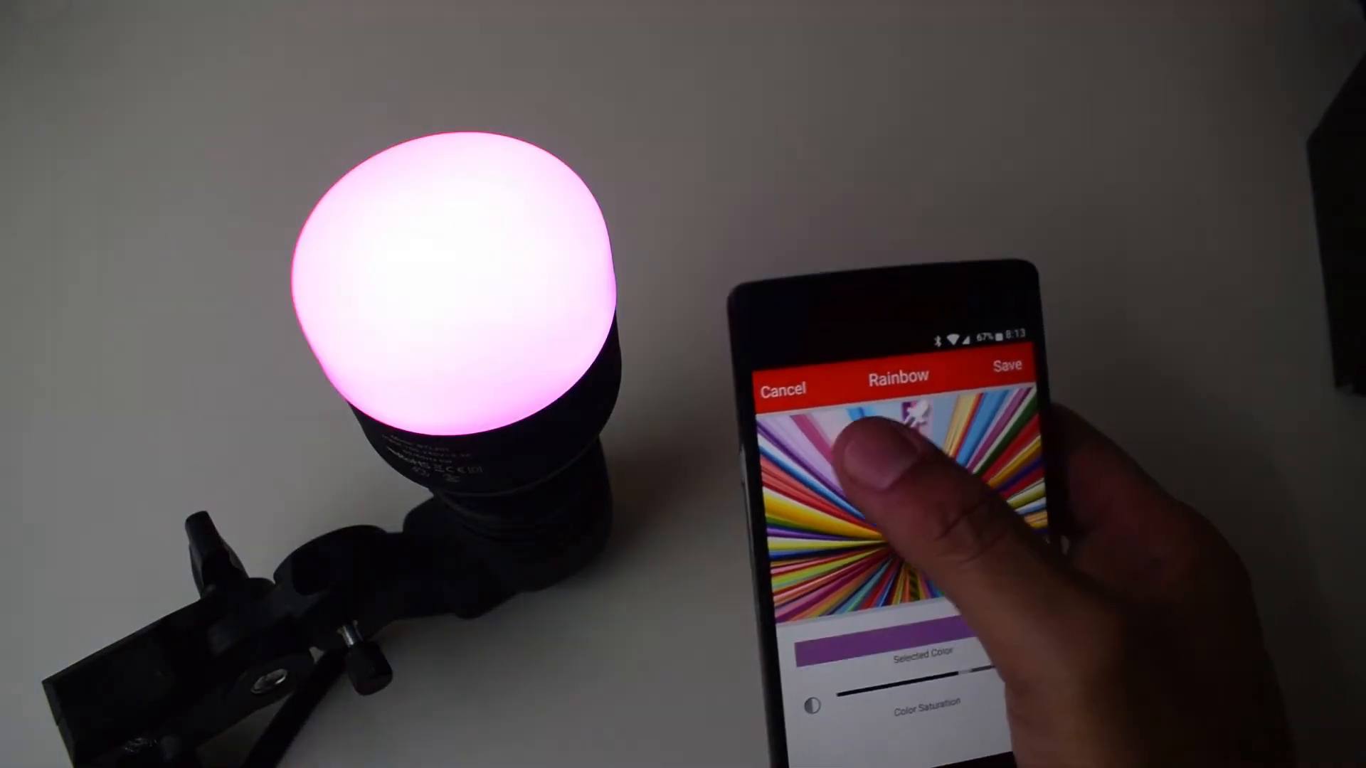